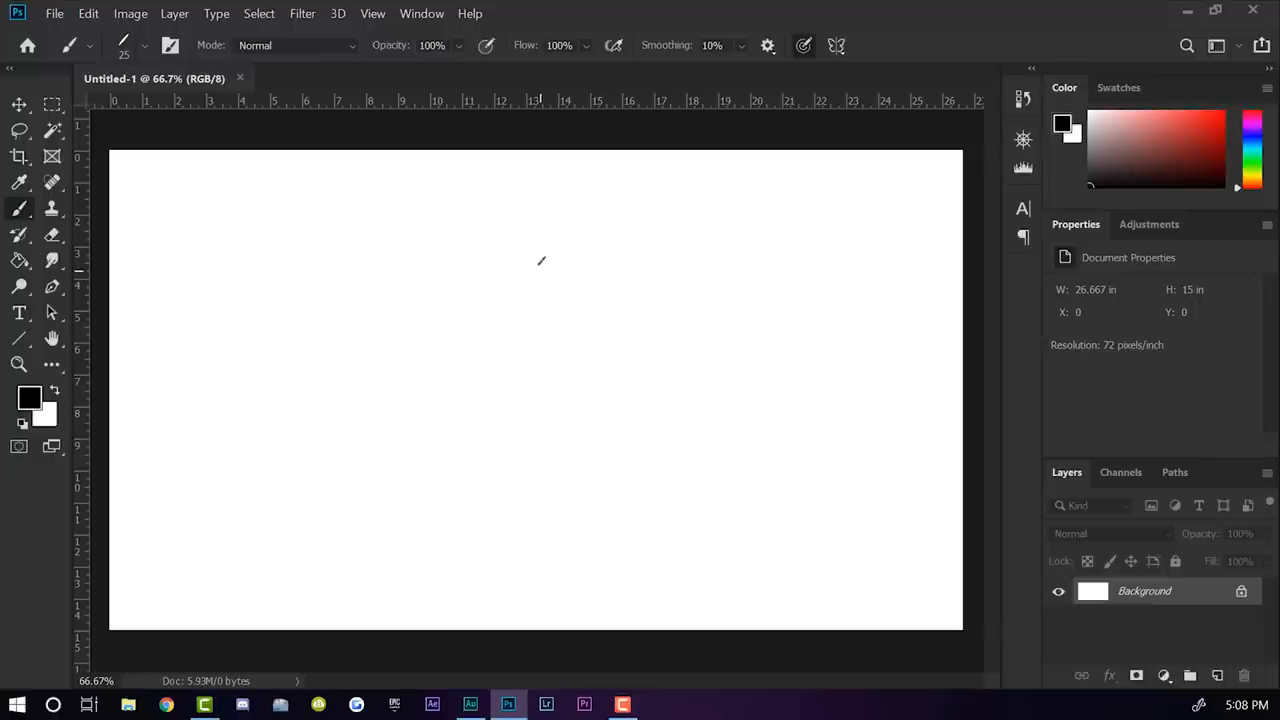
mouse_move(392, 288)
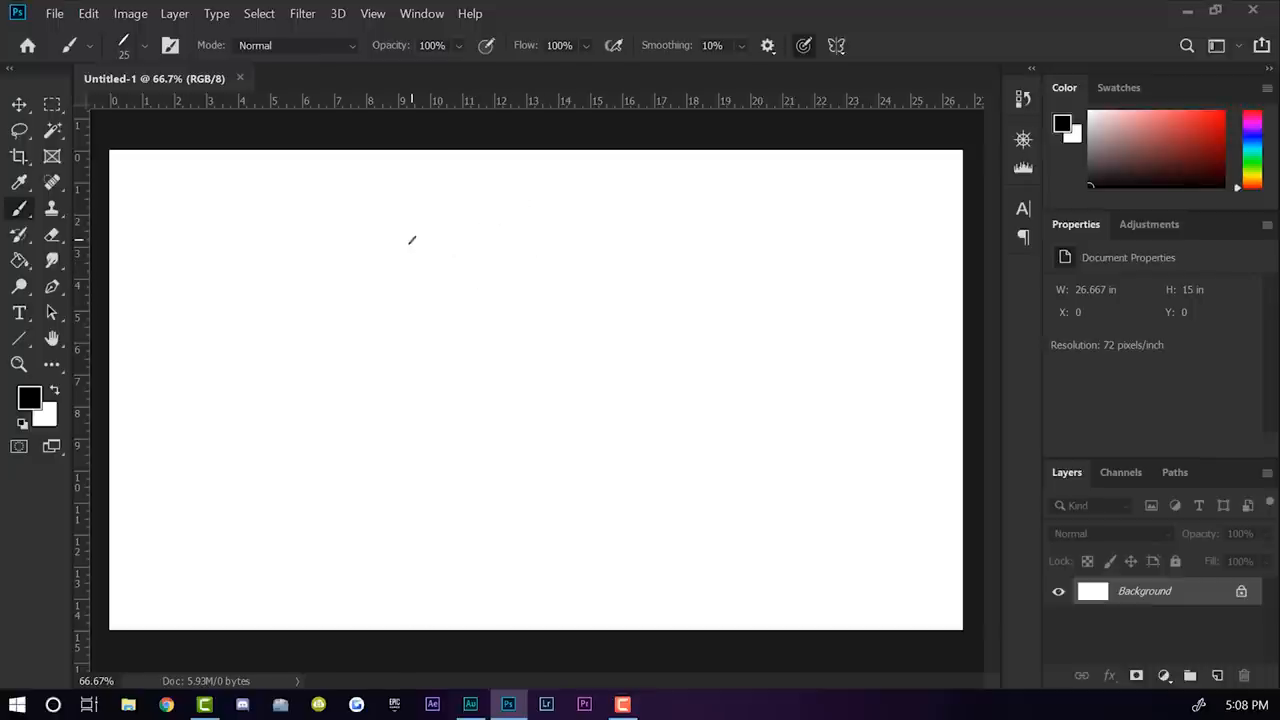
mouse_move(444, 260)
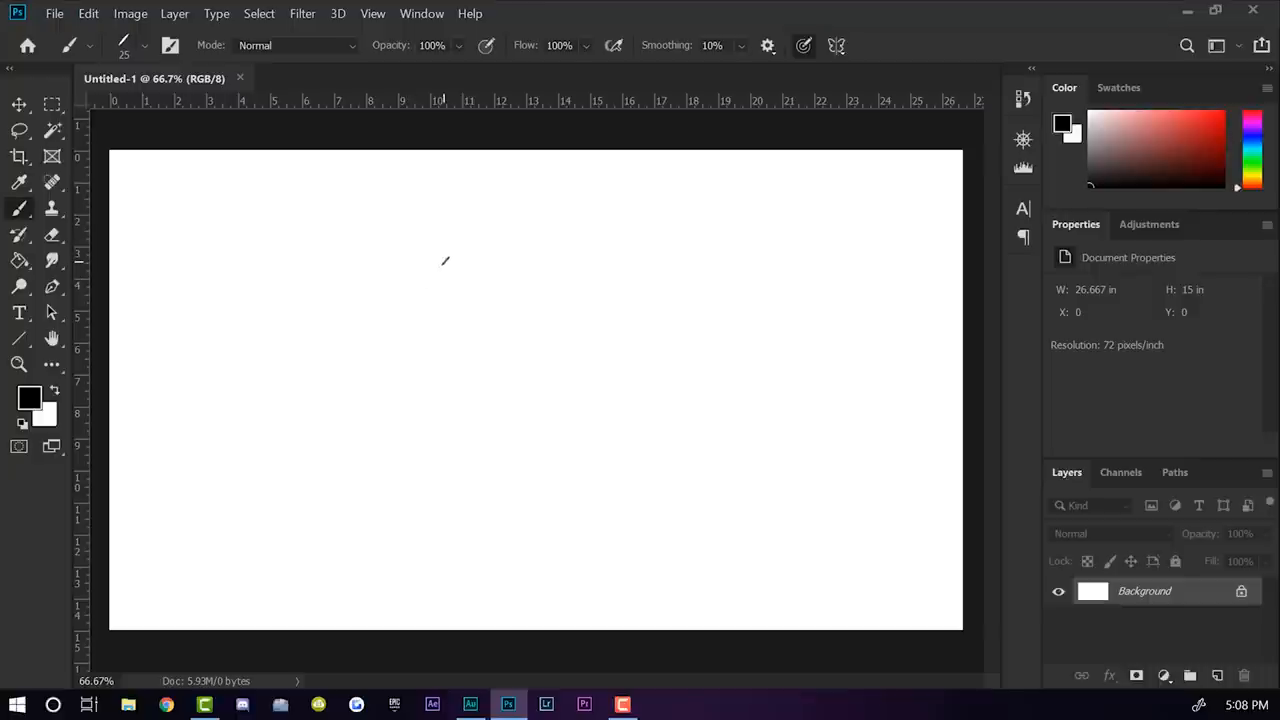